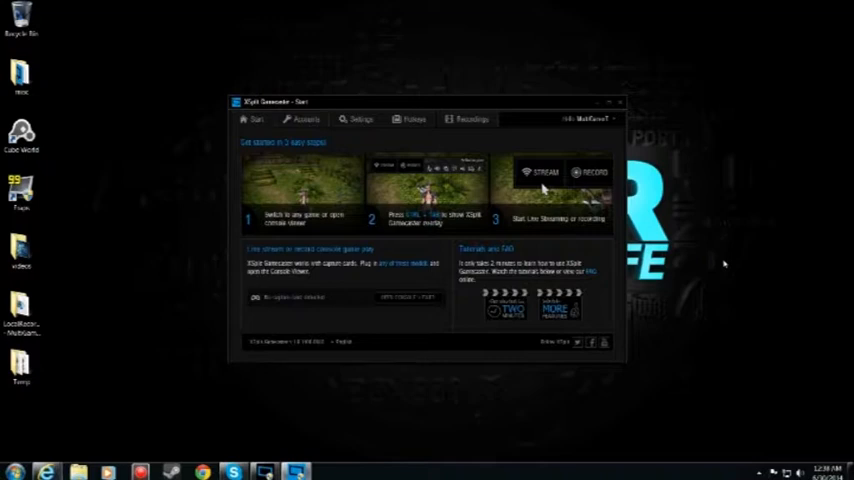
{"action": "mouse_move", "coordinate": [284, 88]}
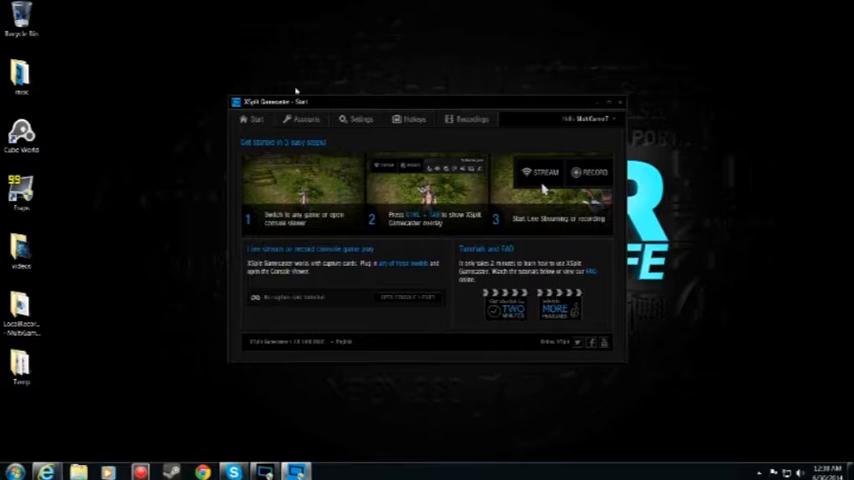
{"action": "mouse_move", "coordinate": [514, 90]}
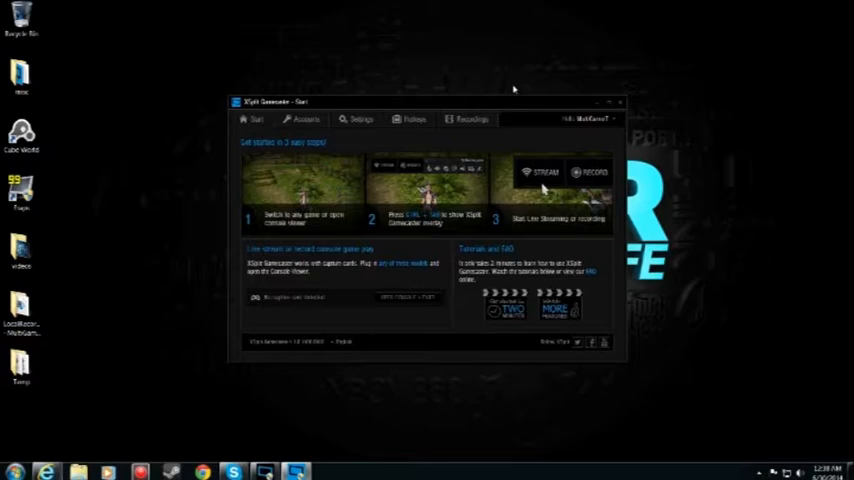
{"action": "mouse_move", "coordinate": [508, 92]}
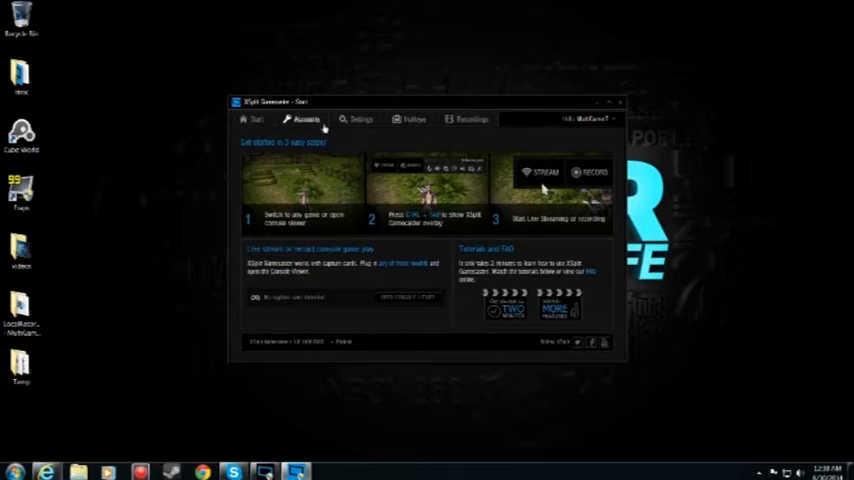
Browse Gamecaster's Accounts, Recordings, Settings and capture/BRB settings pages.
{"action": "left_click", "coordinate": [308, 120]}
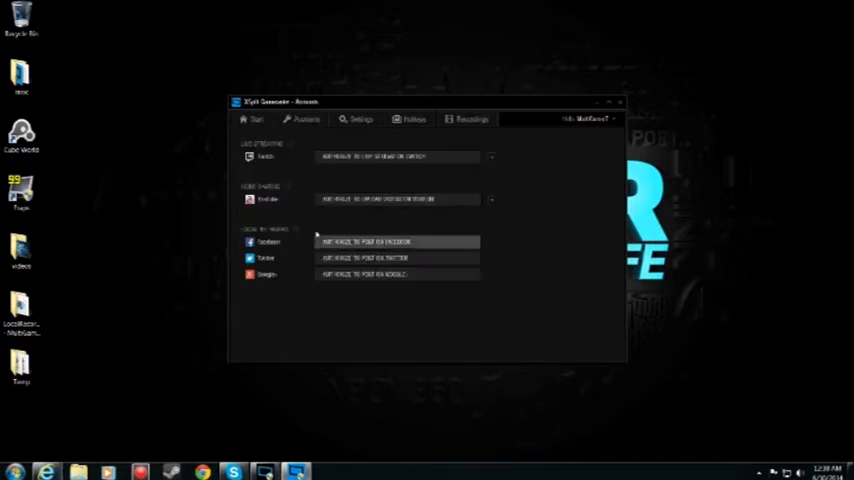
{"action": "left_click", "coordinate": [256, 120]}
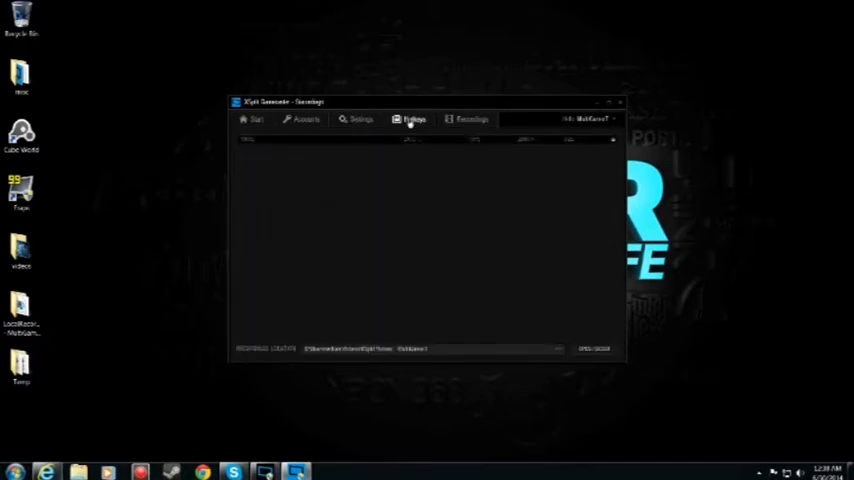
{"action": "left_click", "coordinate": [412, 120]}
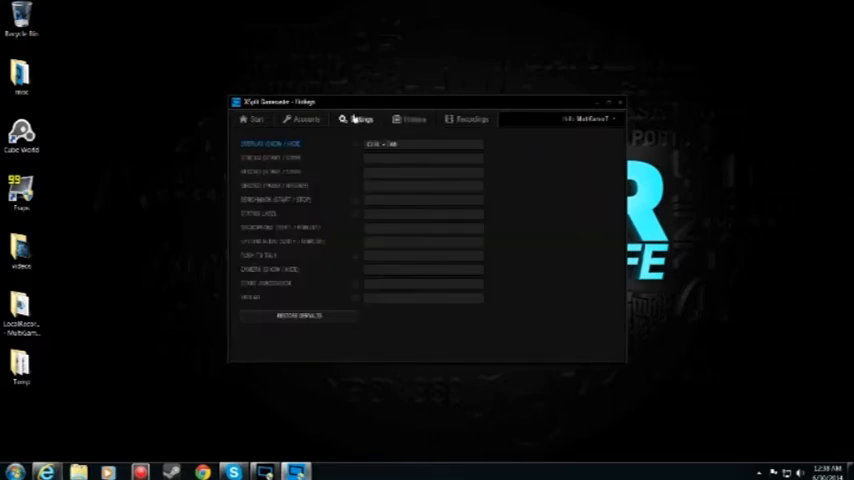
{"action": "left_click", "coordinate": [360, 120]}
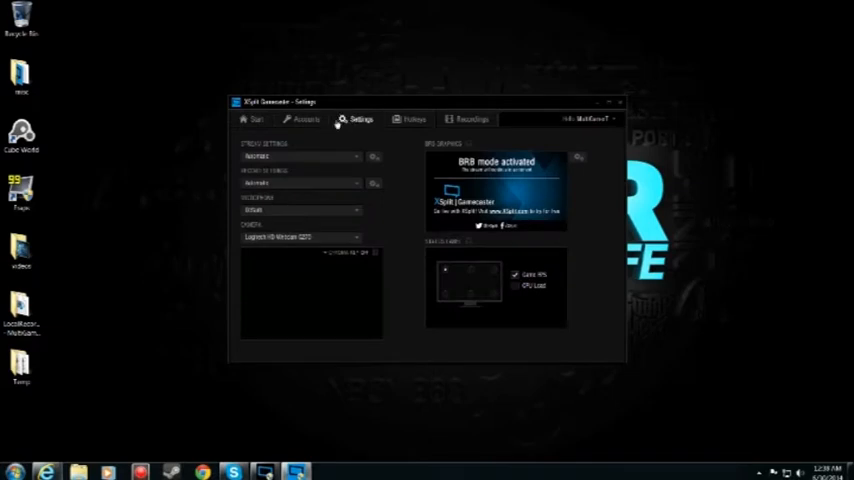
{"action": "mouse_move", "coordinate": [404, 210]}
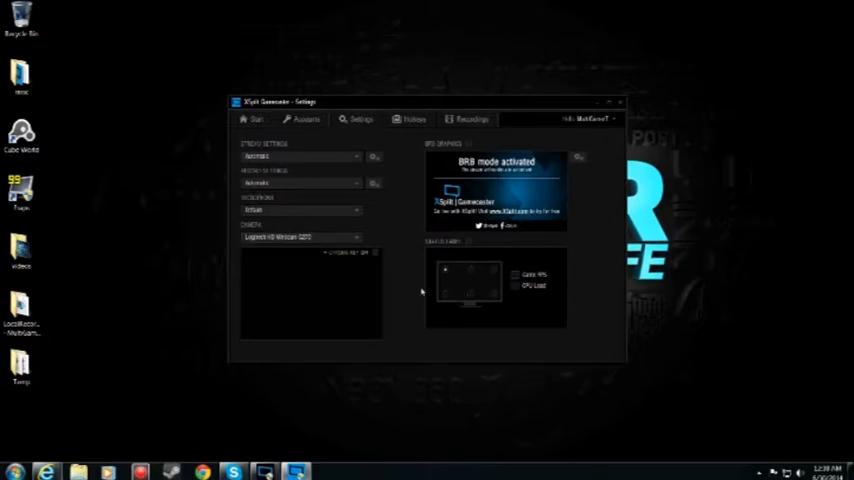
Return through Accounts and Settings to the Start overview, then close the Gamecaster window.
{"action": "left_click", "coordinate": [306, 120]}
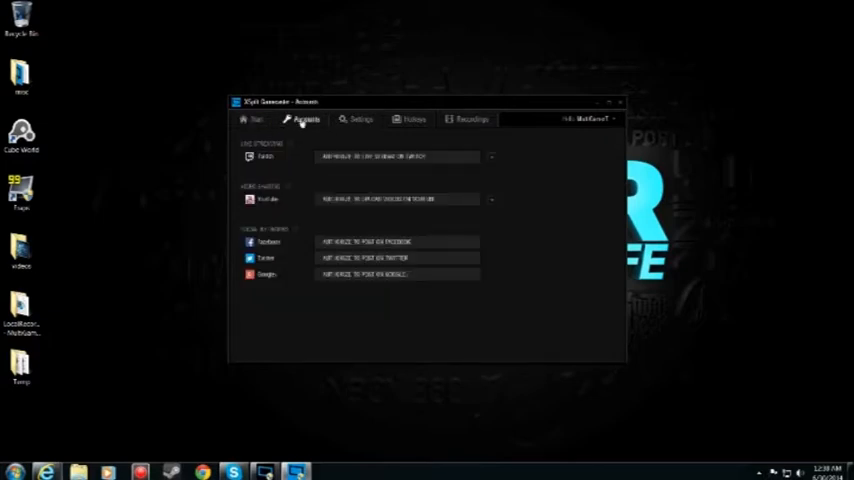
{"action": "left_click", "coordinate": [360, 120]}
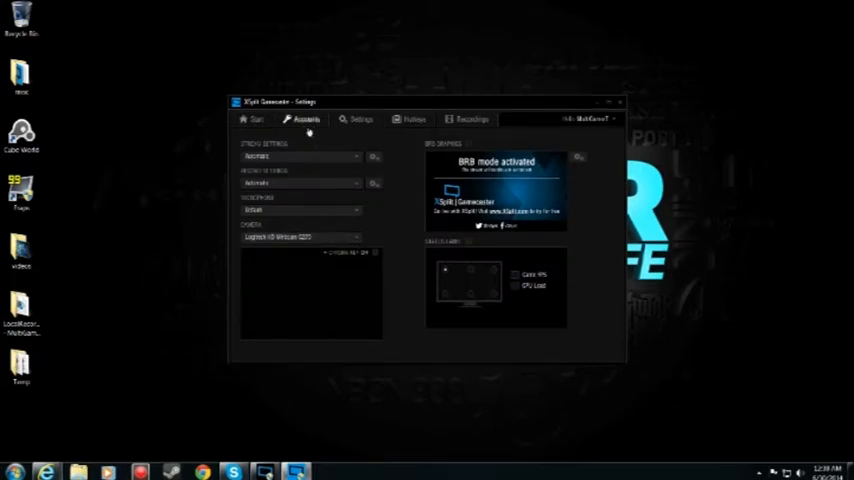
{"action": "left_click", "coordinate": [256, 120]}
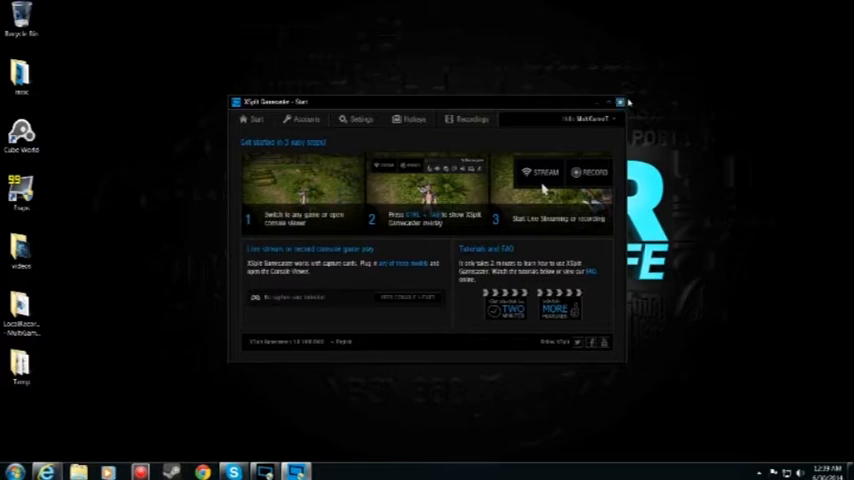
{"action": "left_click", "coordinate": [628, 102]}
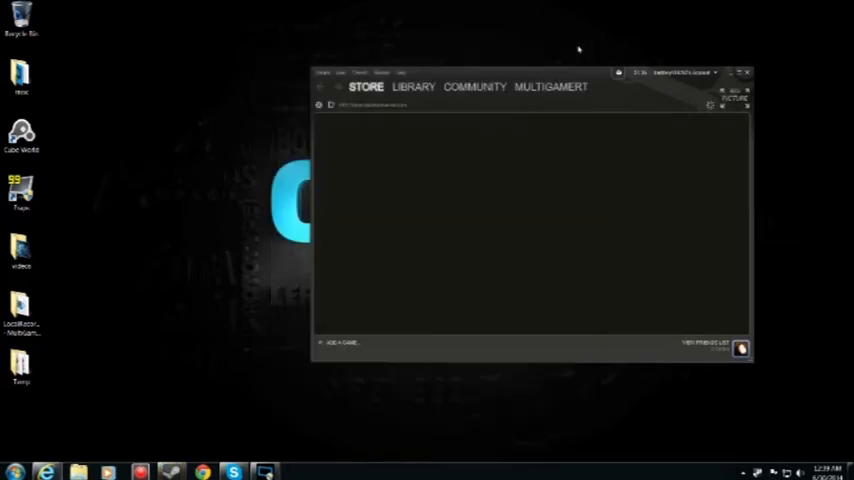
Launch Baldur's Gate from the Steam Library.
{"action": "left_click", "coordinate": [412, 88]}
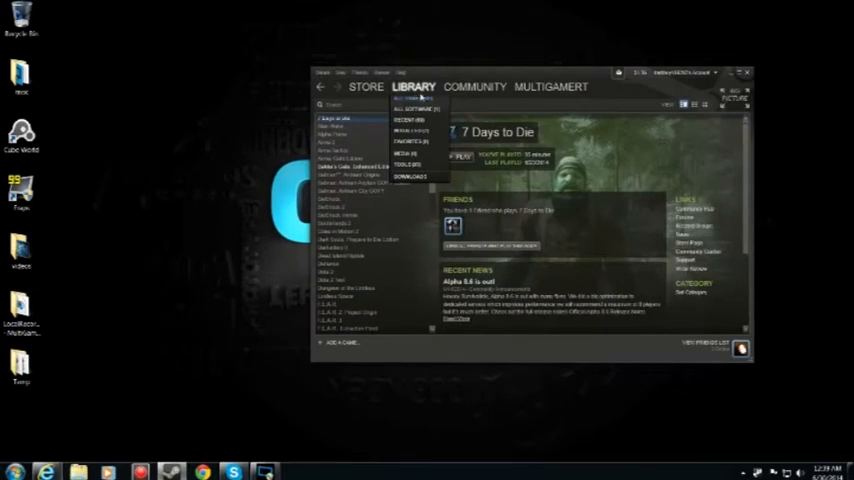
{"action": "left_click", "coordinate": [356, 164]}
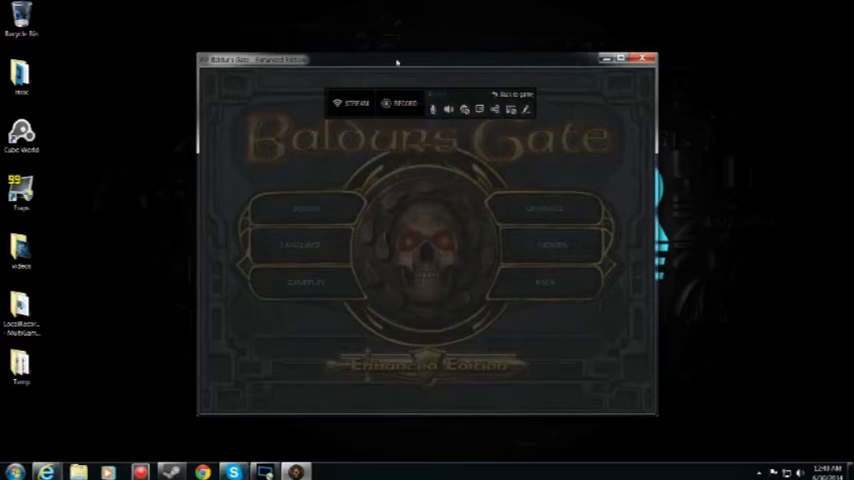
Explore the Gamecaster overlay's Stream, Record and other icons, leaving the XSplit watermark over Baldur's Gate's menu.
{"action": "left_click", "coordinate": [350, 102]}
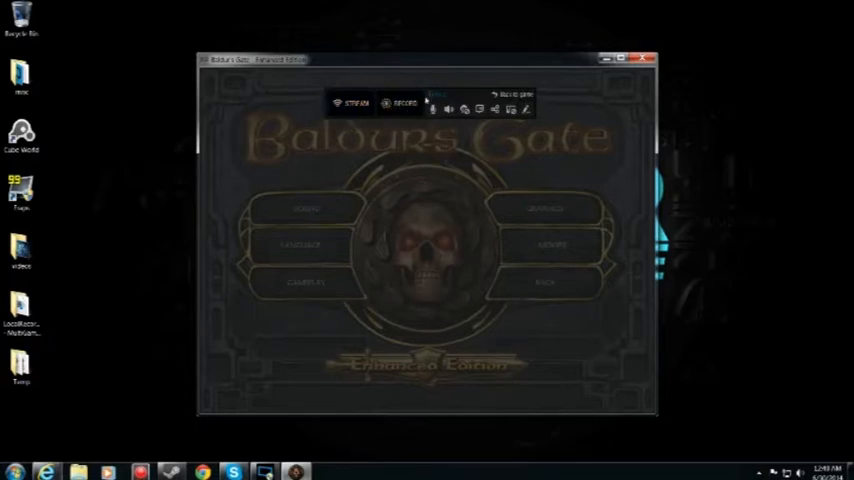
{"action": "mouse_move", "coordinate": [336, 184]}
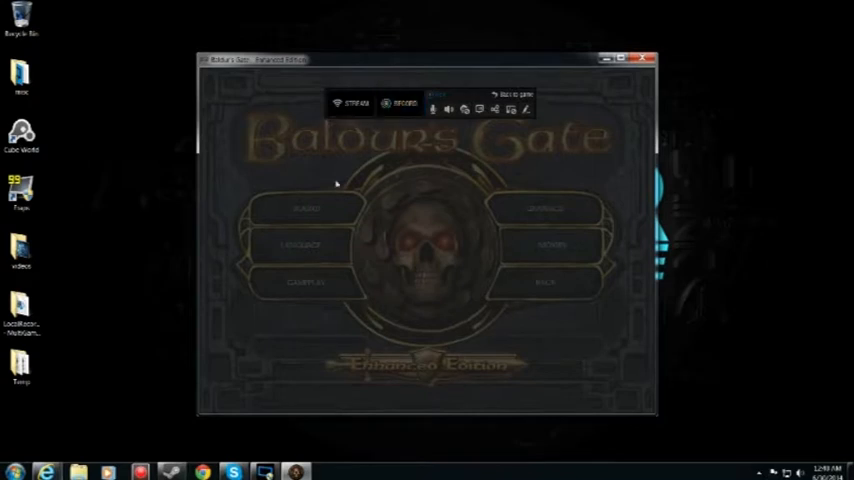
{"action": "mouse_move", "coordinate": [336, 184]}
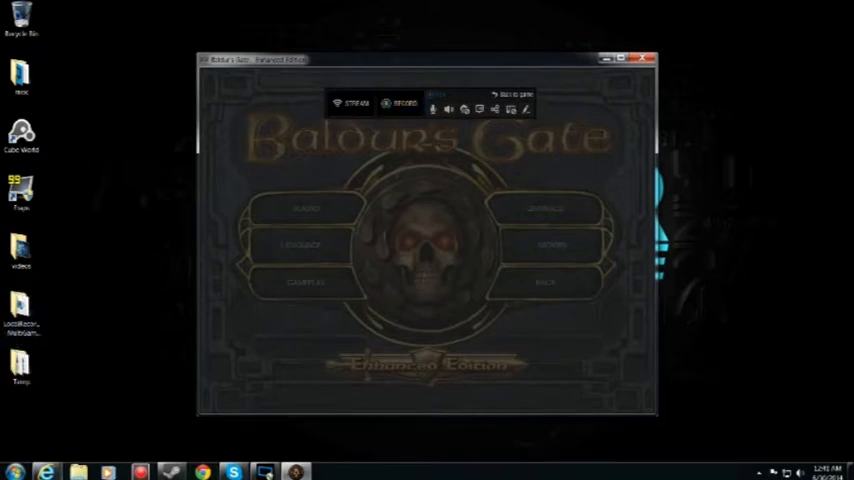
{"action": "left_click", "coordinate": [400, 102]}
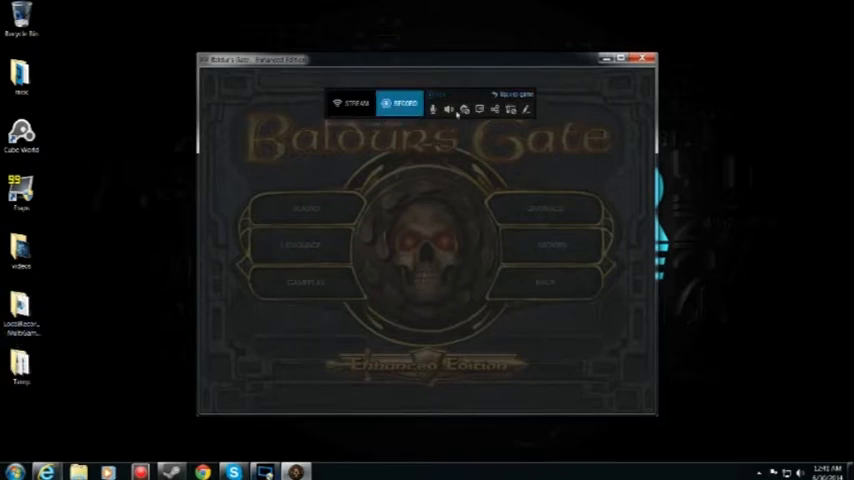
{"action": "left_click", "coordinate": [404, 100]}
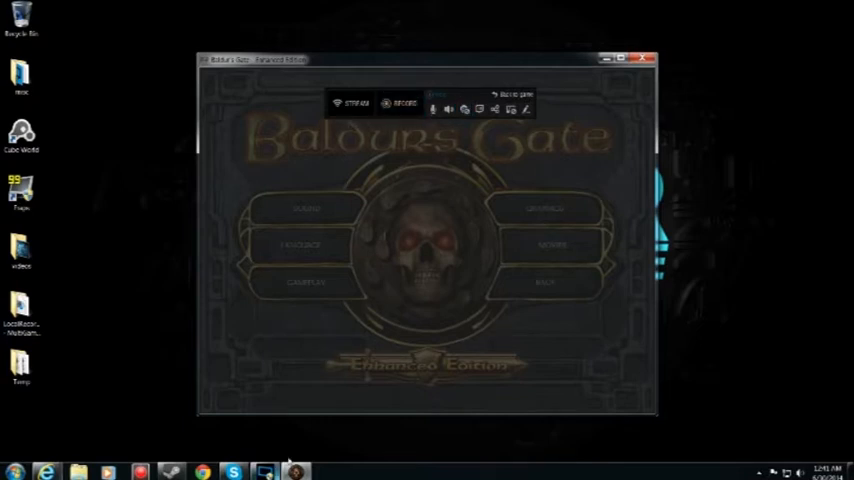
{"action": "left_click", "coordinate": [432, 108]}
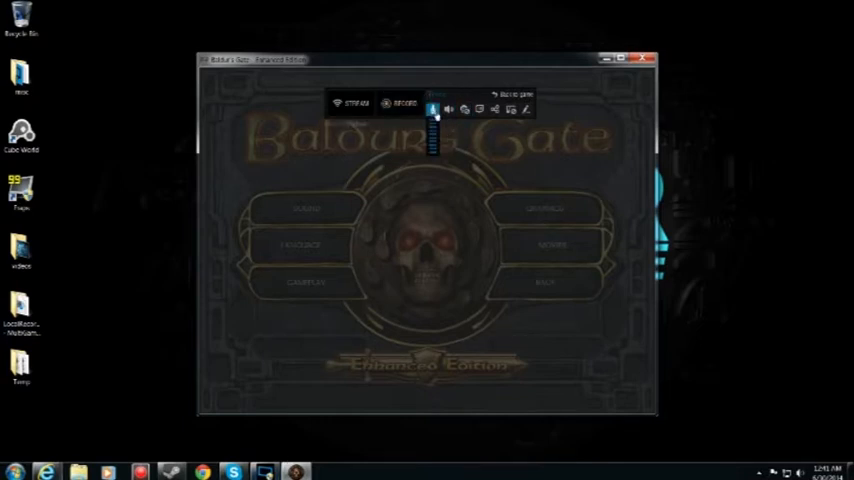
{"action": "left_click", "coordinate": [448, 108]}
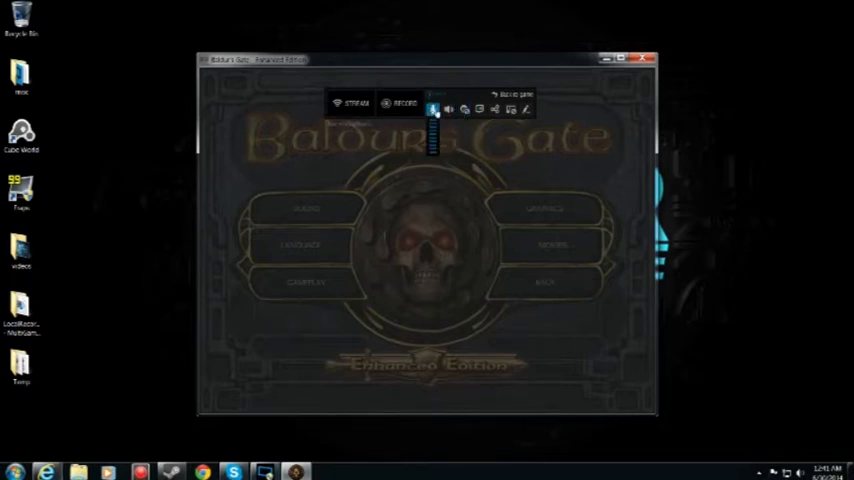
{"action": "left_click", "coordinate": [464, 108]}
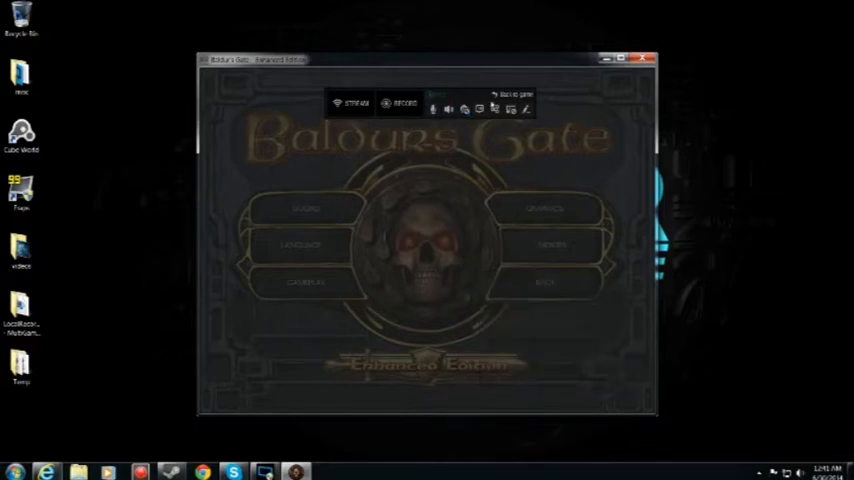
{"action": "left_click", "coordinate": [352, 102]}
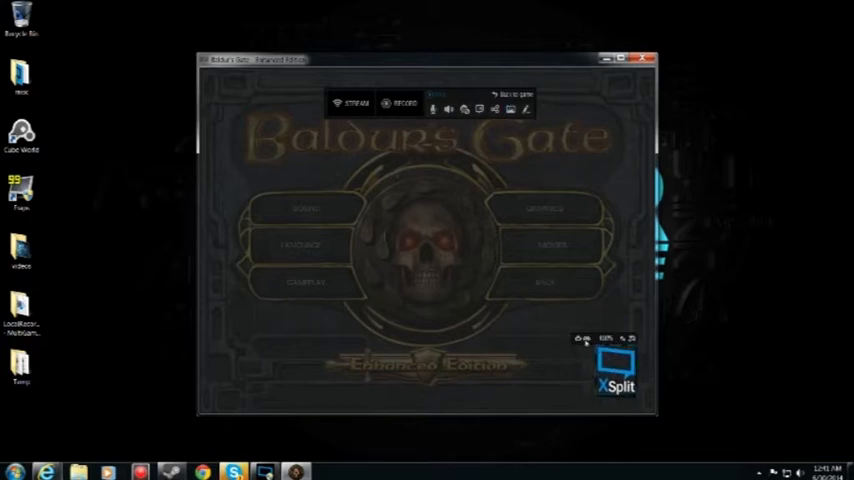
{"action": "left_click", "coordinate": [584, 340]}
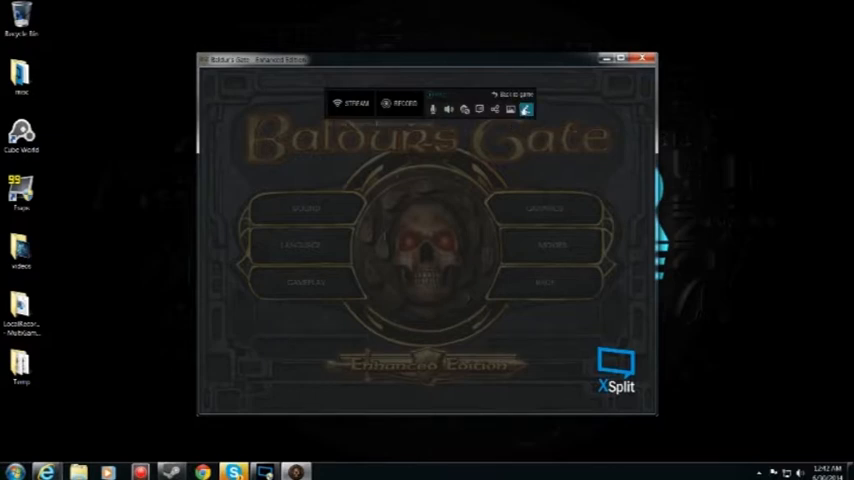
Dismiss the small overlay panel so only the XSplit logo remains over the game.
{"action": "left_click", "coordinate": [402, 102]}
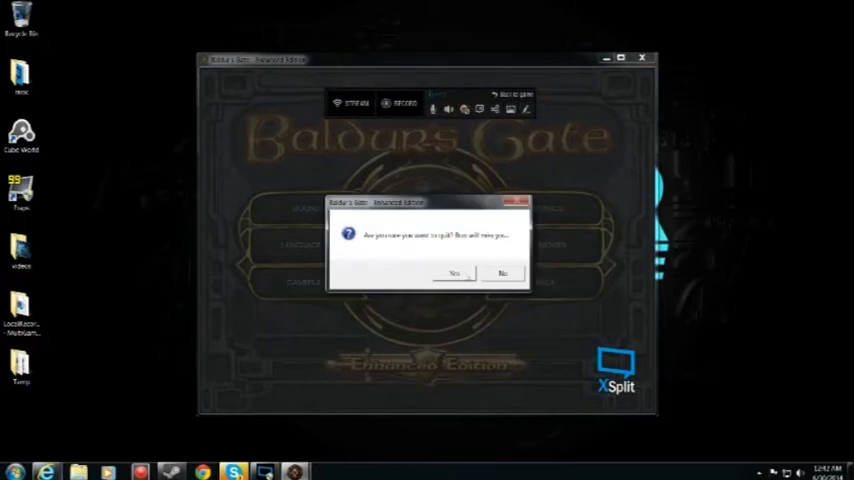
Confirm Yes in the quit dialog to exit Baldur's Gate to the desktop.
{"action": "left_click", "coordinate": [452, 272]}
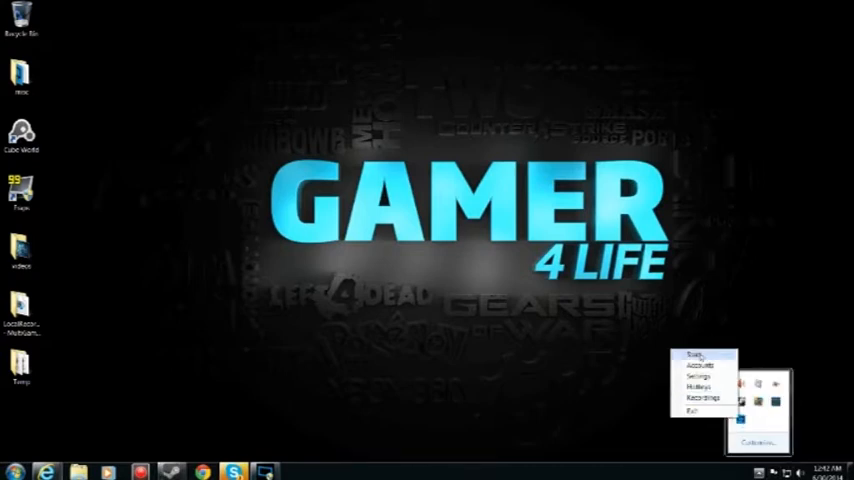
Reopen Gamecaster from the tray menu, view the hotkey settings, and land on the Accounts page.
{"action": "left_click", "coordinate": [692, 356]}
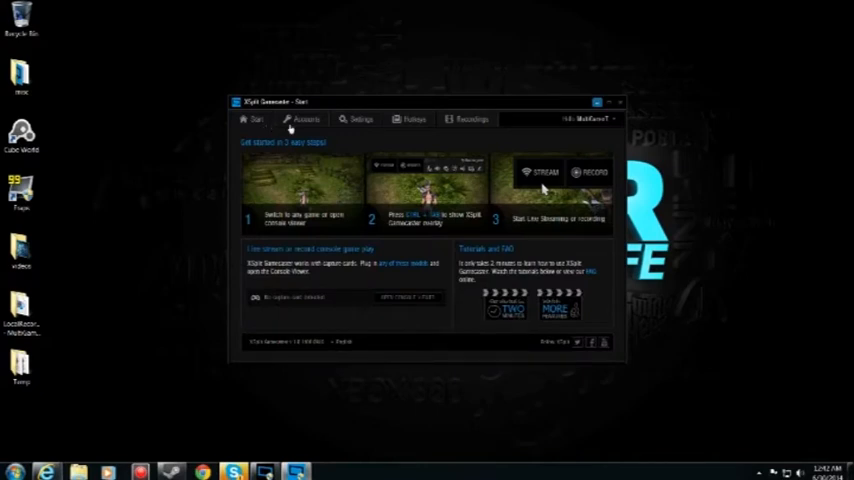
{"action": "left_click", "coordinate": [360, 120]}
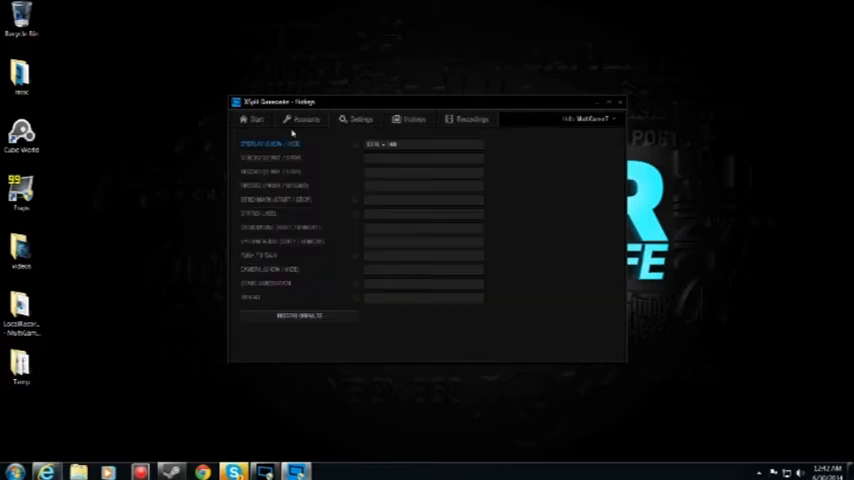
{"action": "left_click", "coordinate": [304, 120]}
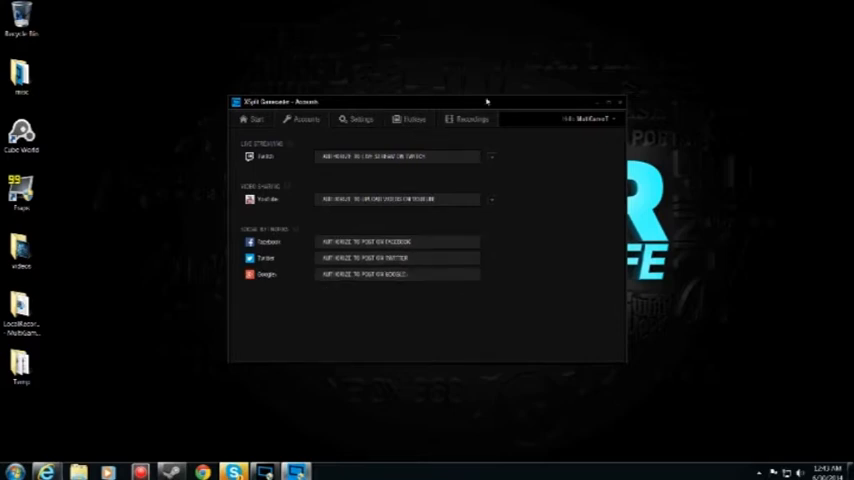
Revisit Recordings and the hotkey settings, select the first hotkey row, then return to the Start page.
{"action": "left_click", "coordinate": [412, 120]}
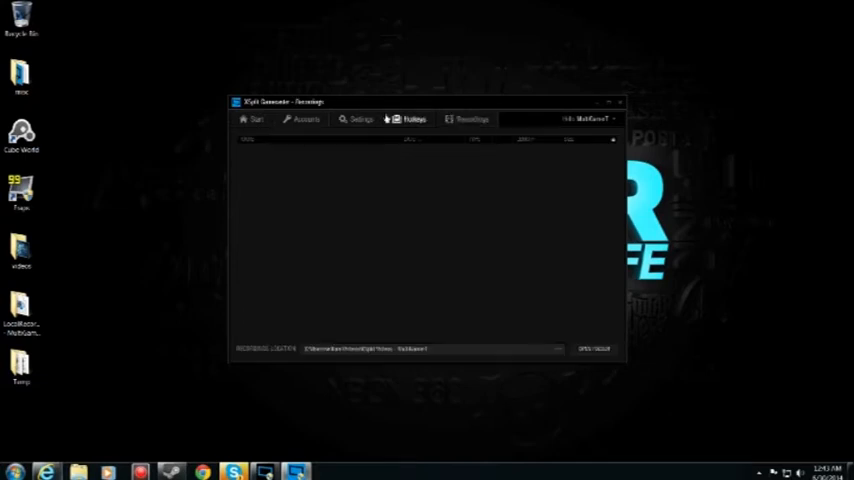
{"action": "left_click", "coordinate": [412, 120]}
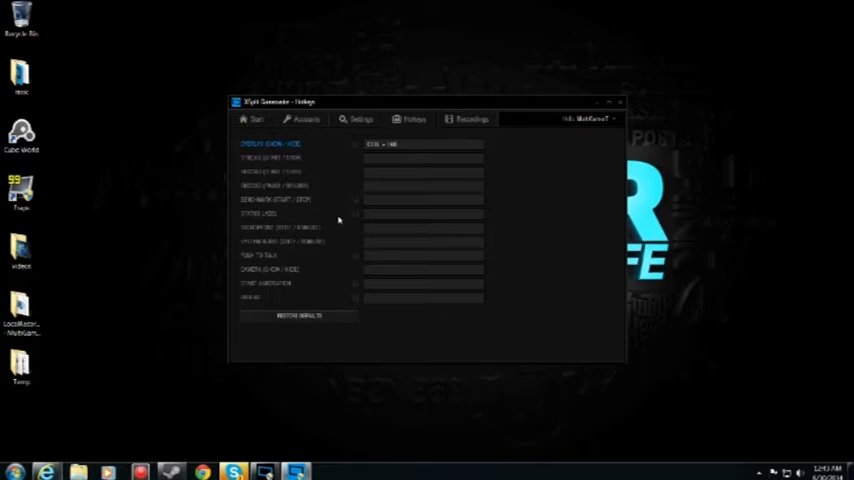
{"action": "mouse_move", "coordinate": [294, 156]}
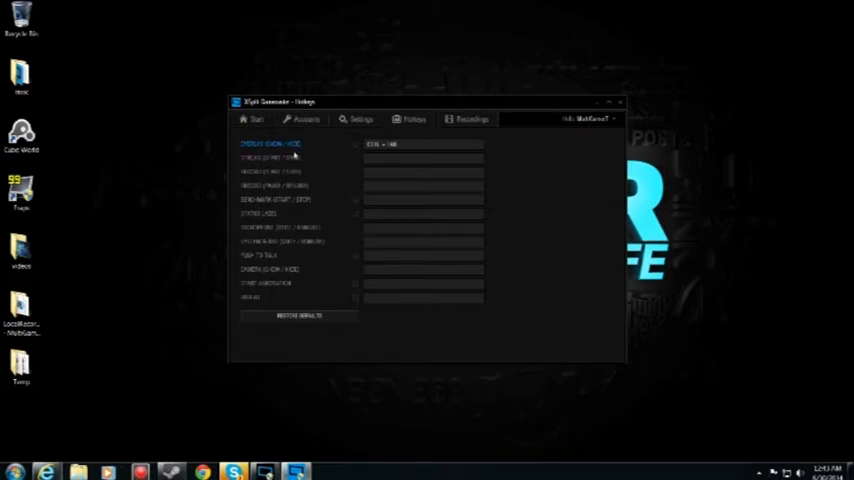
{"action": "left_click", "coordinate": [424, 158]}
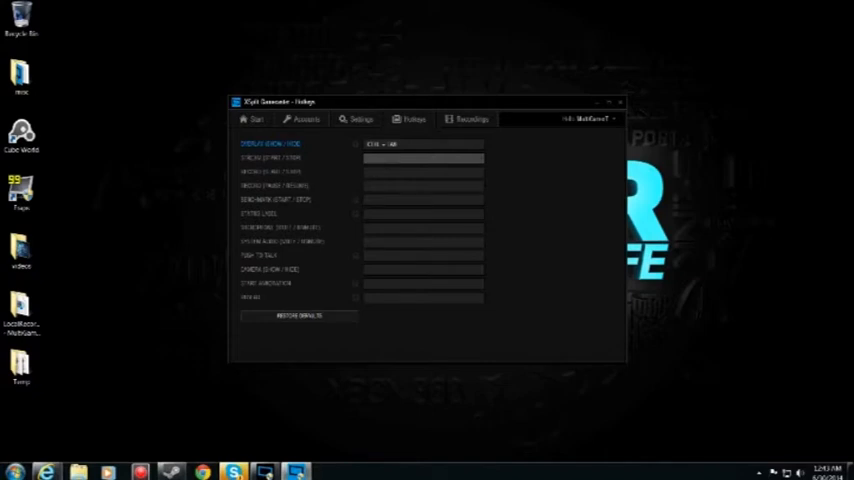
{"action": "left_click", "coordinate": [470, 120]}
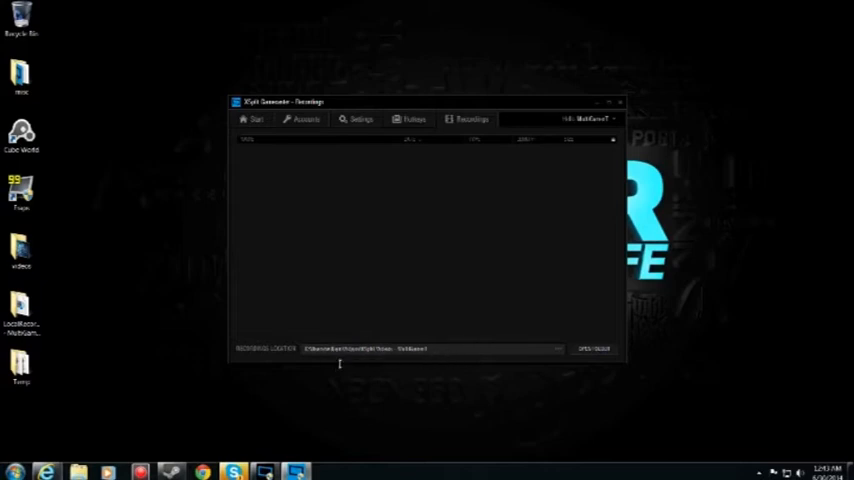
{"action": "mouse_move", "coordinate": [308, 188]}
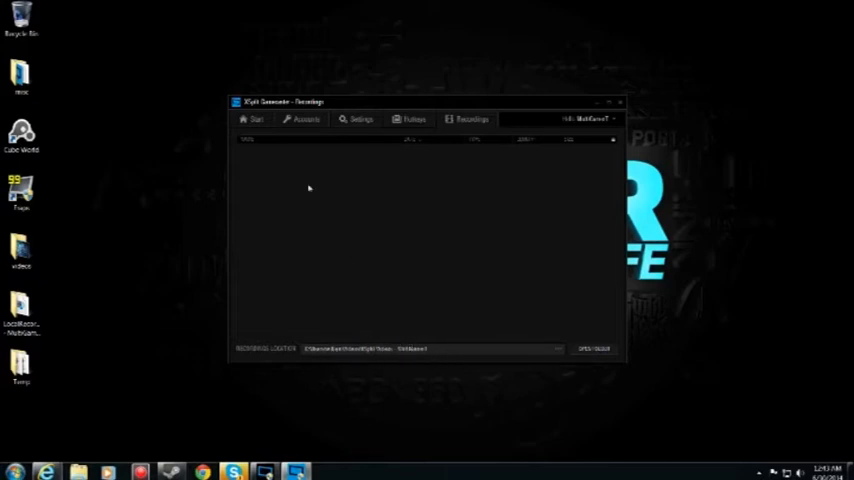
{"action": "left_click", "coordinate": [256, 120]}
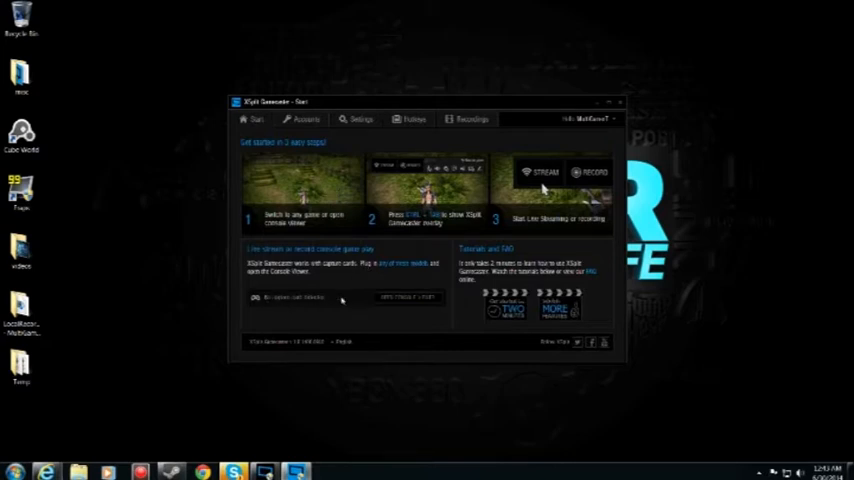
{"action": "mouse_move", "coordinate": [404, 288]}
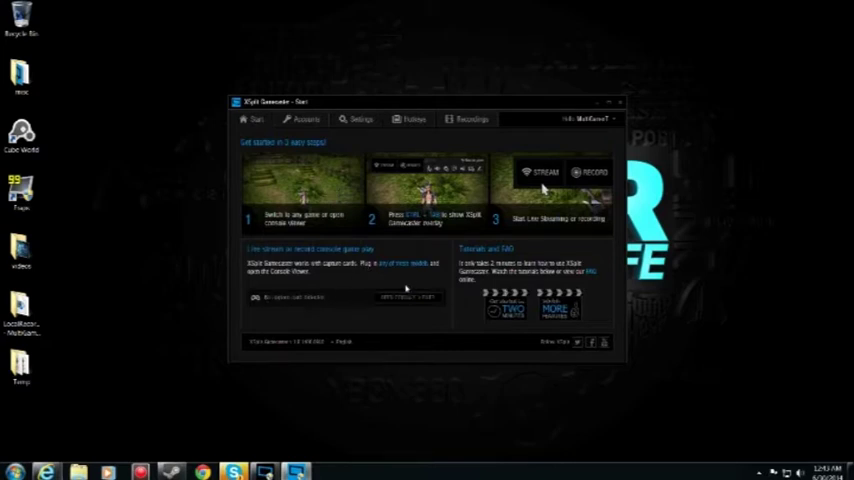
{"action": "mouse_move", "coordinate": [376, 288]}
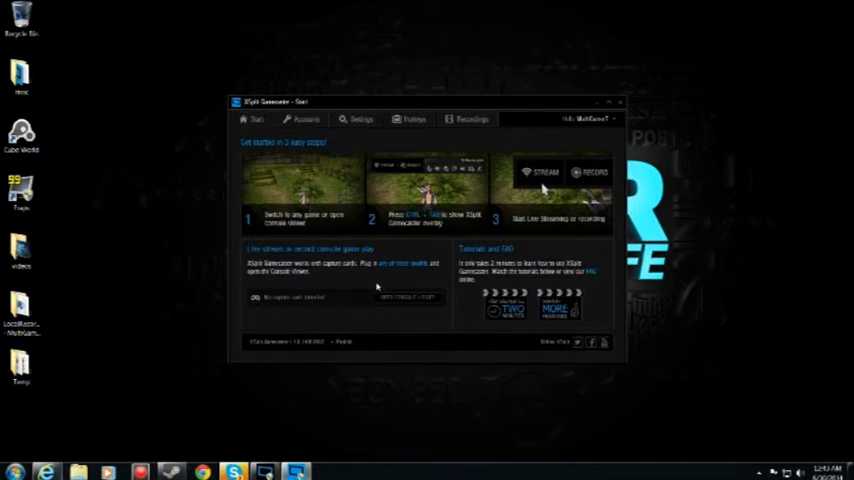
{"action": "mouse_move", "coordinate": [380, 290]}
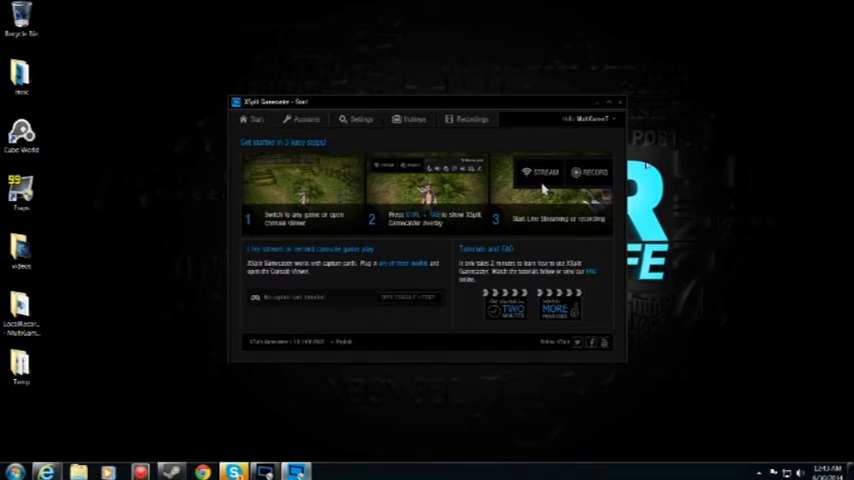
Quit XSplit Gamecaster, confirming OK in the quit dialog.
{"action": "left_click", "coordinate": [620, 104]}
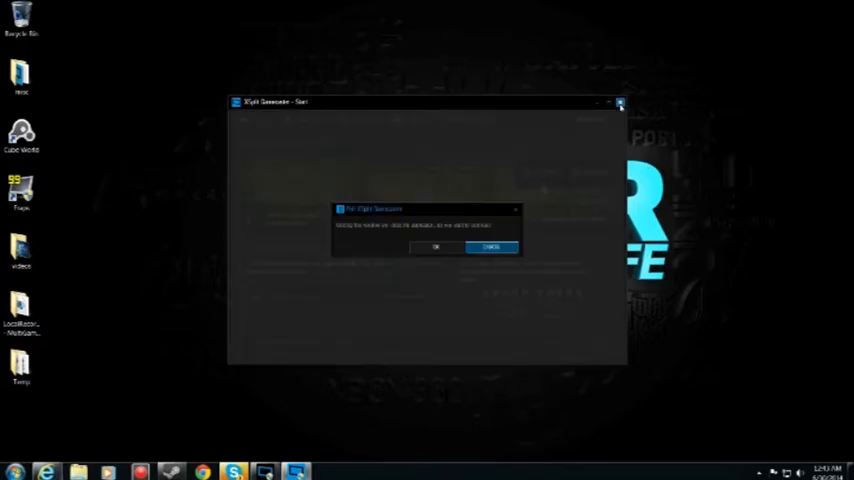
{"action": "mouse_move", "coordinate": [436, 246]}
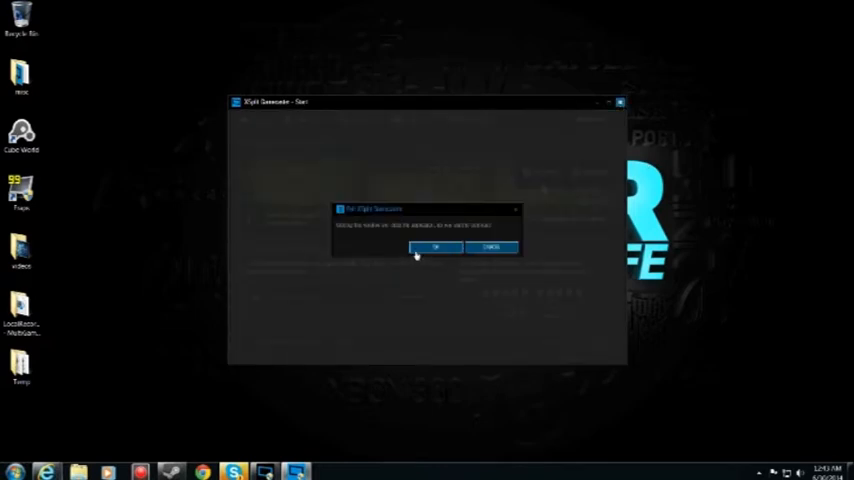
{"action": "left_click", "coordinate": [436, 246]}
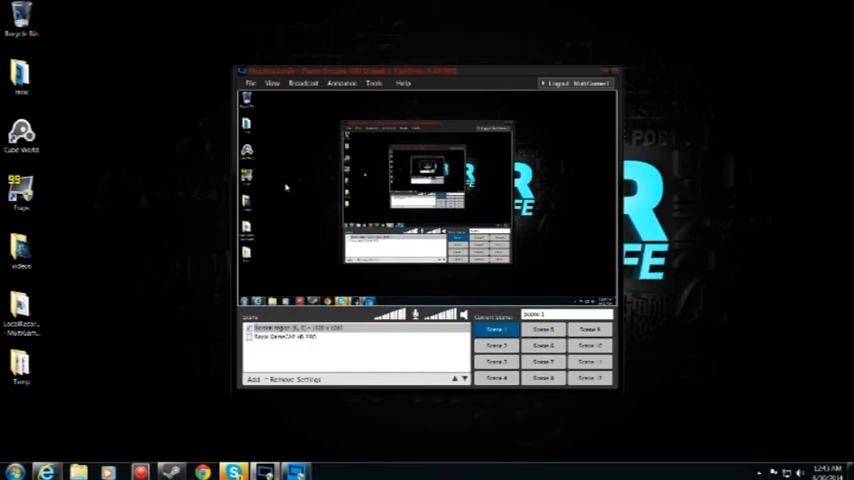
{"action": "left_click", "coordinate": [296, 328]}
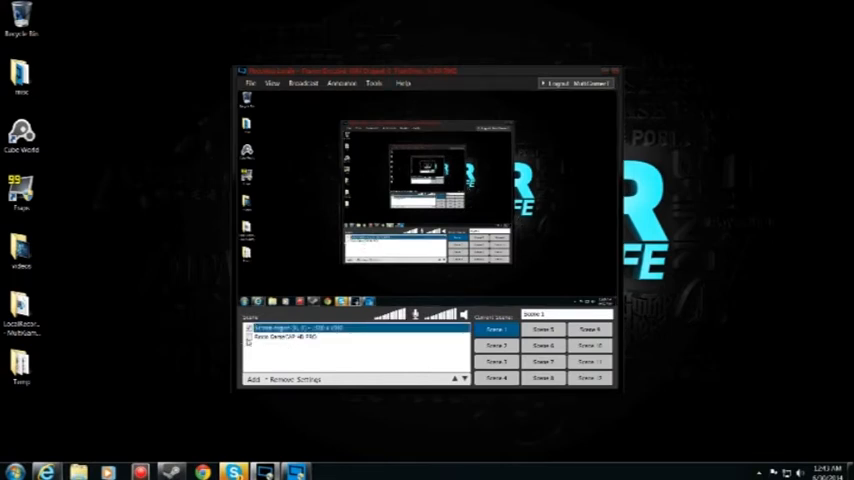
{"action": "left_click", "coordinate": [252, 378]}
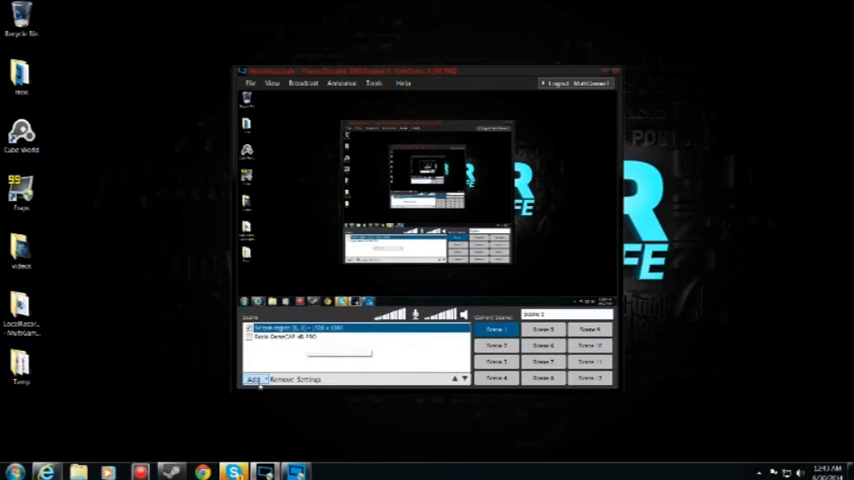
{"action": "left_click", "coordinate": [252, 380]}
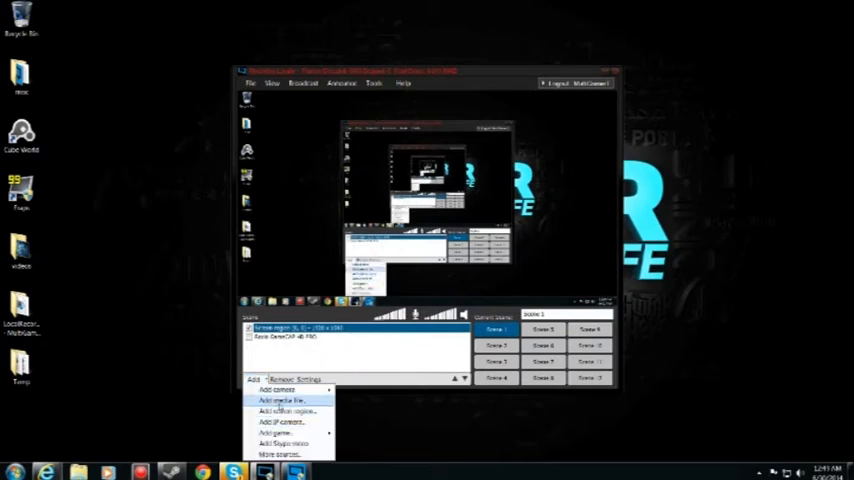
{"action": "left_click", "coordinate": [278, 388]}
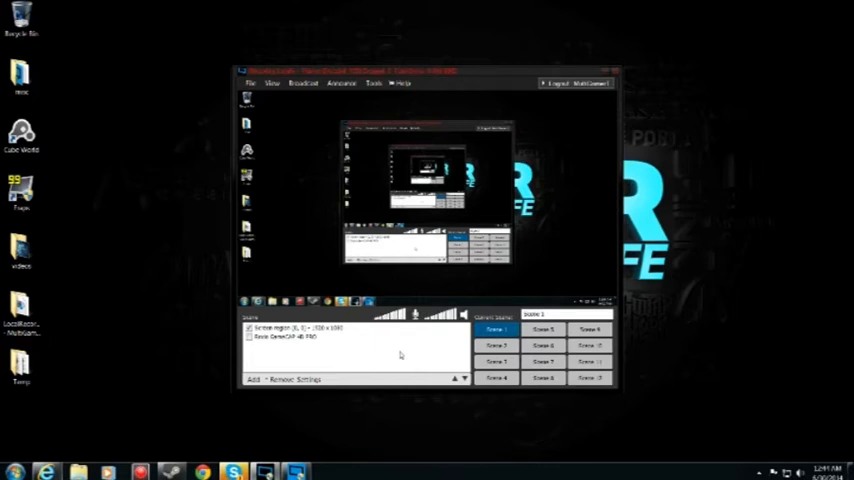
{"action": "mouse_move", "coordinate": [128, 236]}
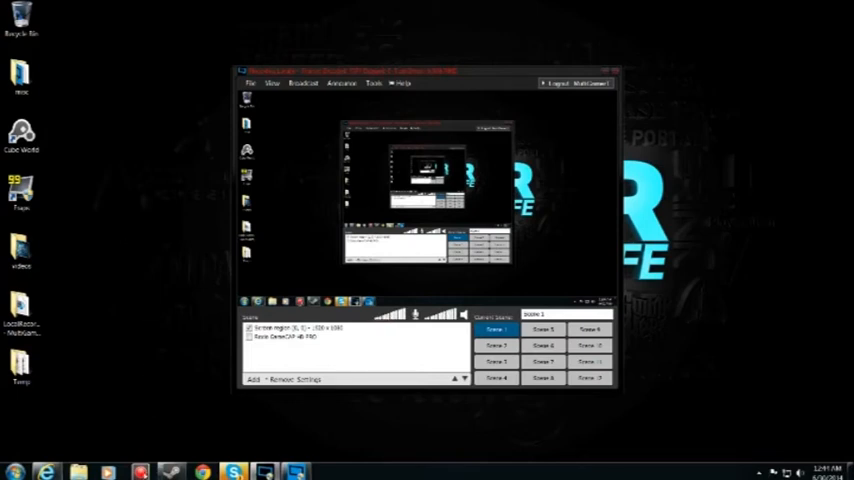
{"action": "mouse_move", "coordinate": [196, 312]}
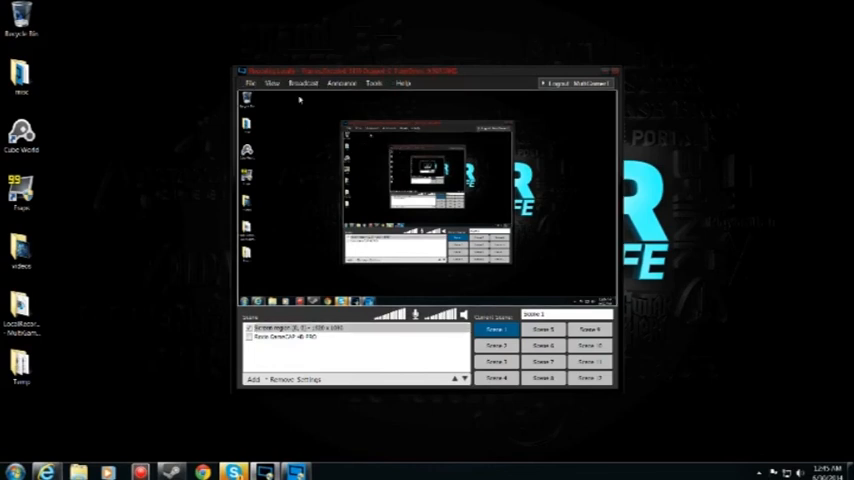
Show the Broadcast menu's outputs: Ustream, Twitch and local recording.
{"action": "left_click", "coordinate": [304, 82]}
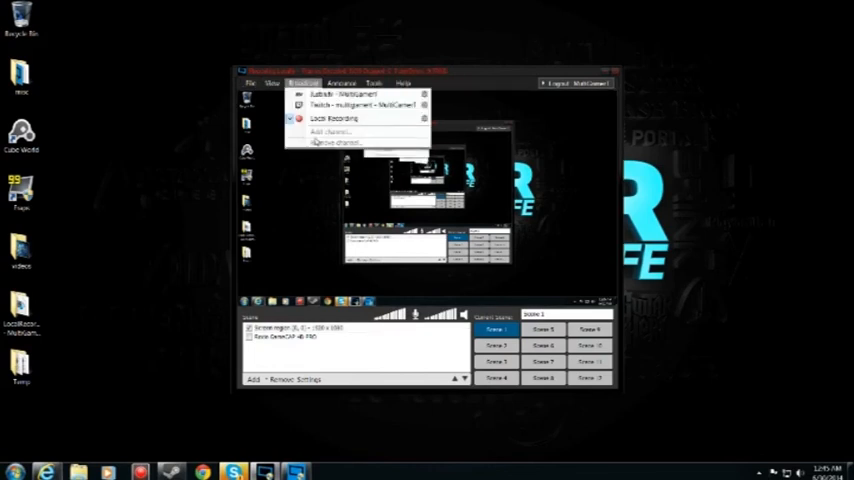